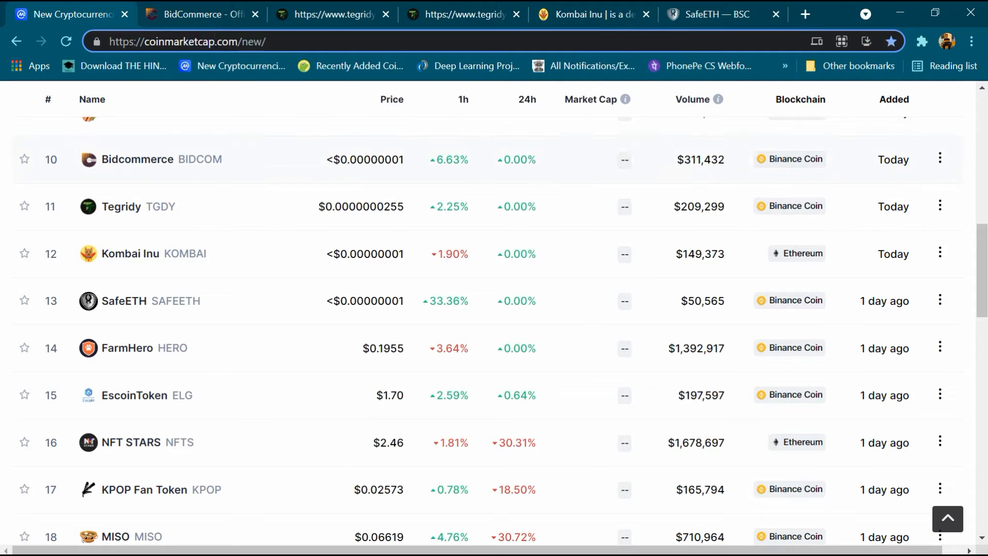
# - Open Bidcommerce's CoinMarketCap page from Recently Added and highlight its rank #3058
pyautogui.doubleClick(371, 159)
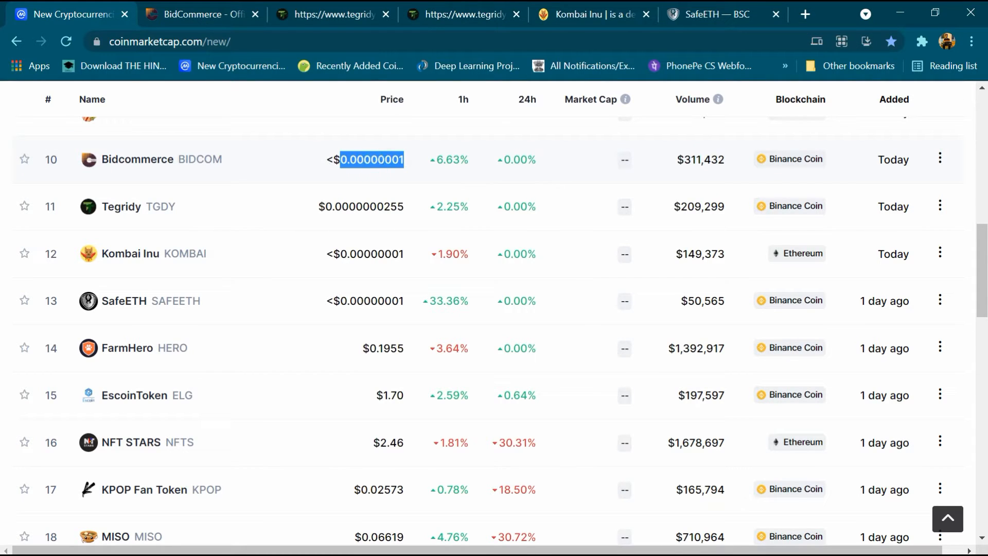
pyautogui.doubleClick(701, 159)
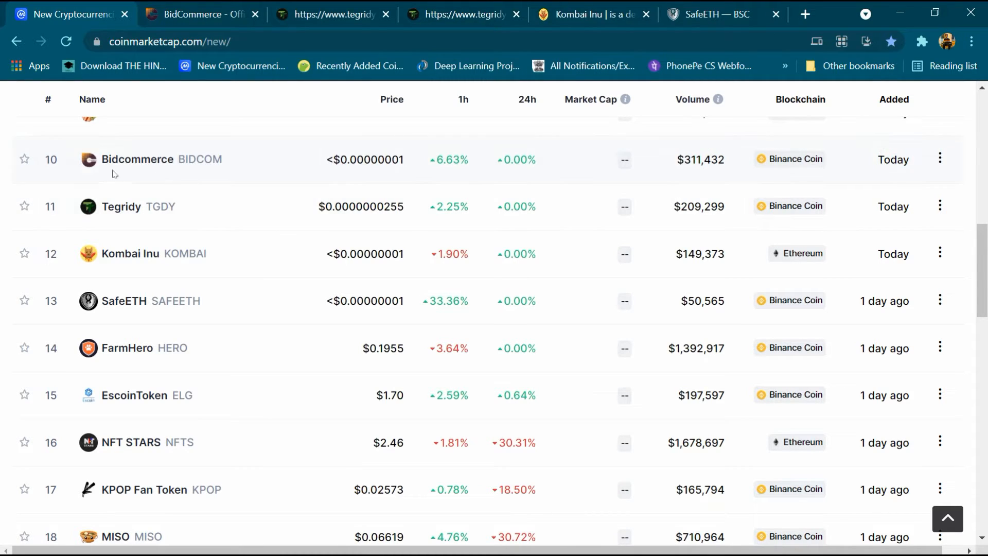
pyautogui.moveTo(134, 174)
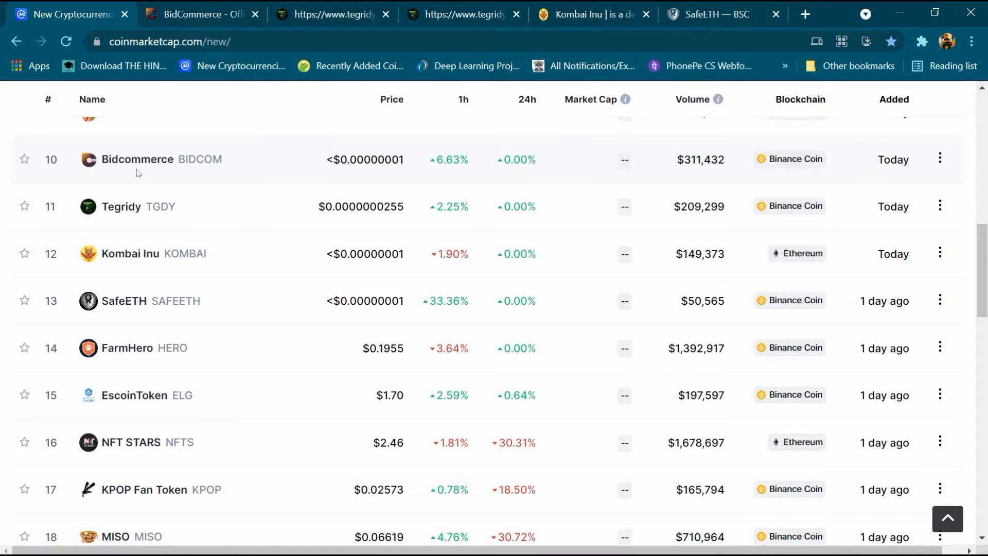
pyautogui.moveTo(137, 159)
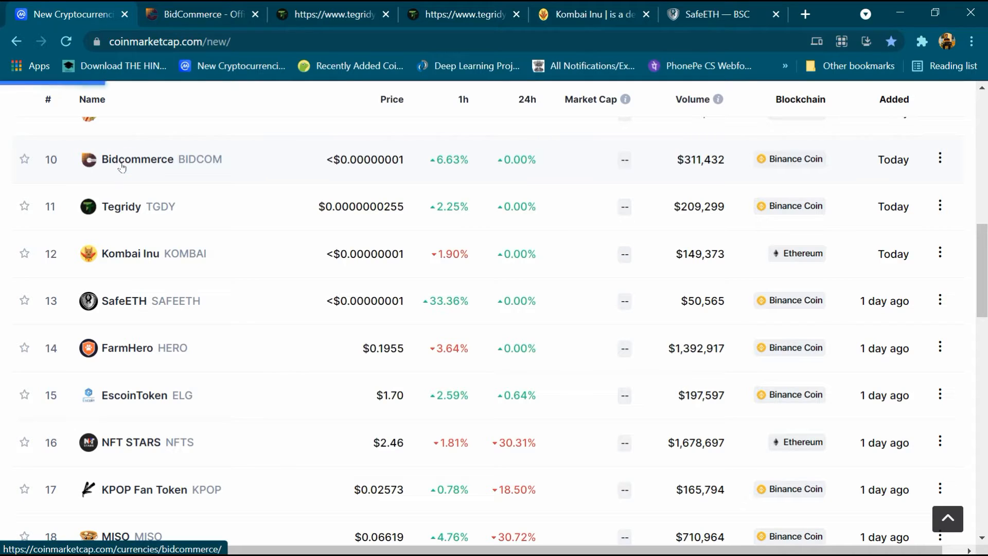
pyautogui.click(137, 159)
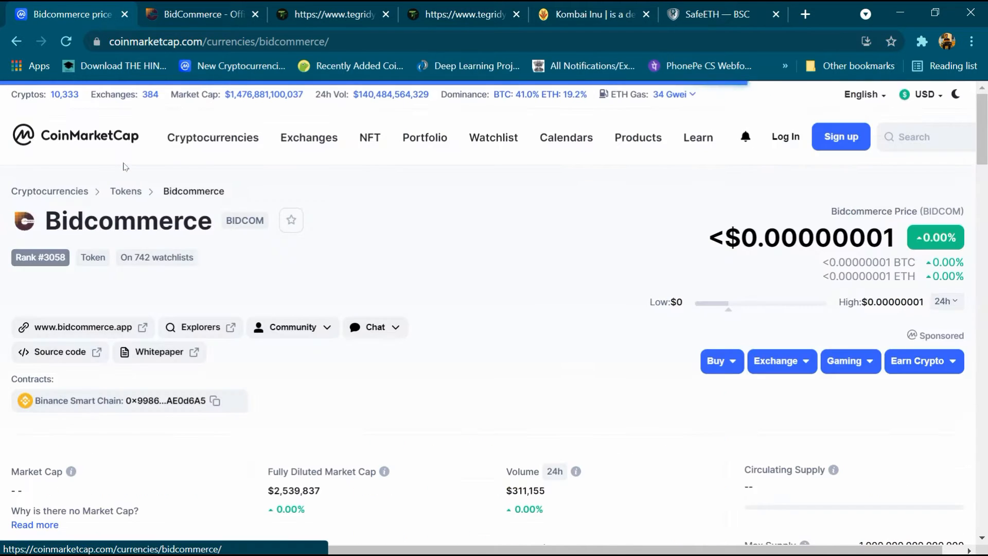
pyautogui.doubleClick(128, 221)
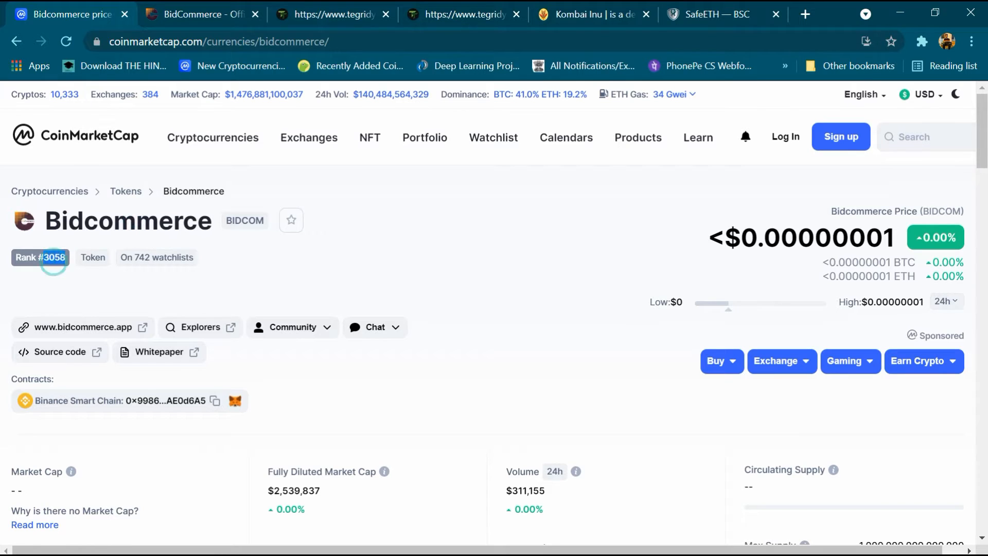
pyautogui.doubleClick(135, 257)
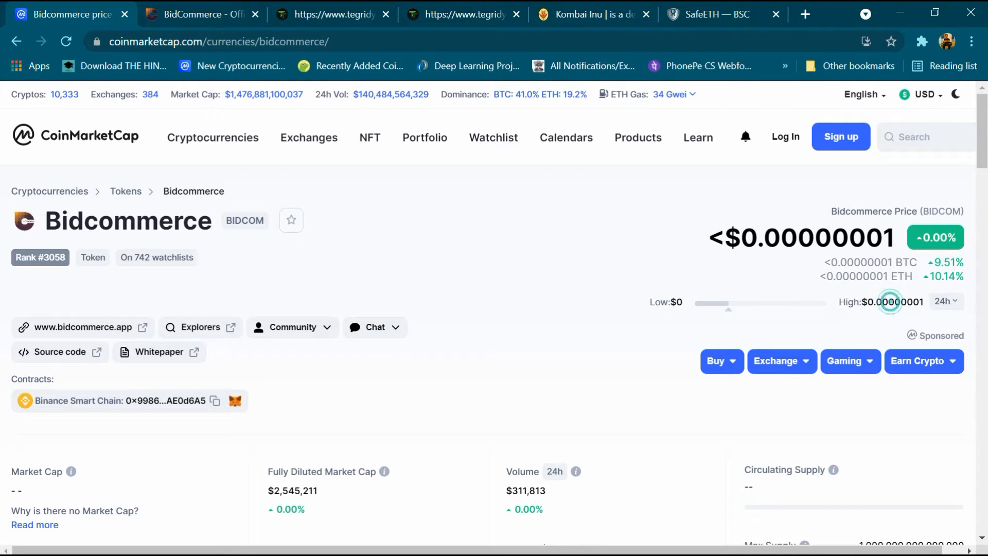
# - Scroll to the converter and highlight about 393,725,589 BIDCOM per 1 USD
pyautogui.scroll(-3)
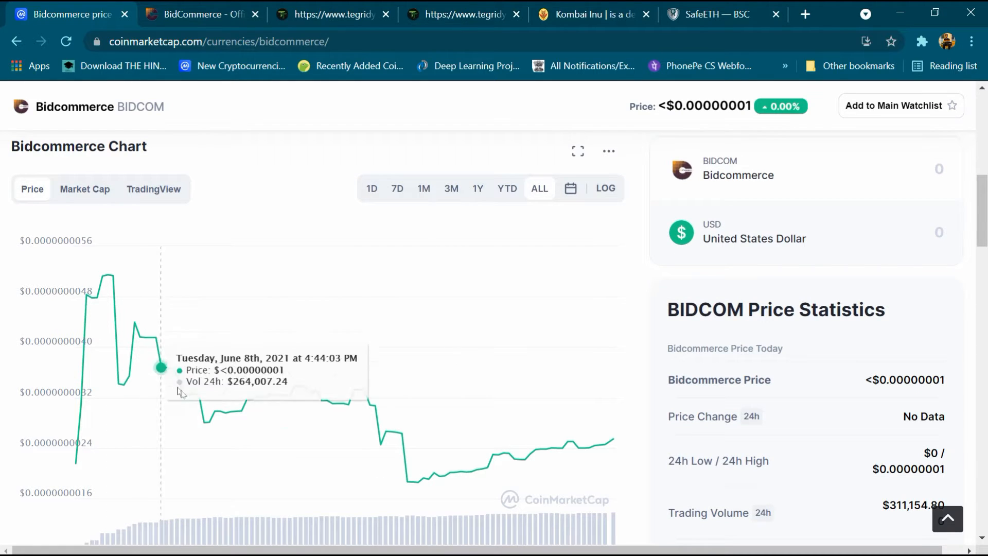
pyautogui.moveTo(600, 444)
pyautogui.write('1')
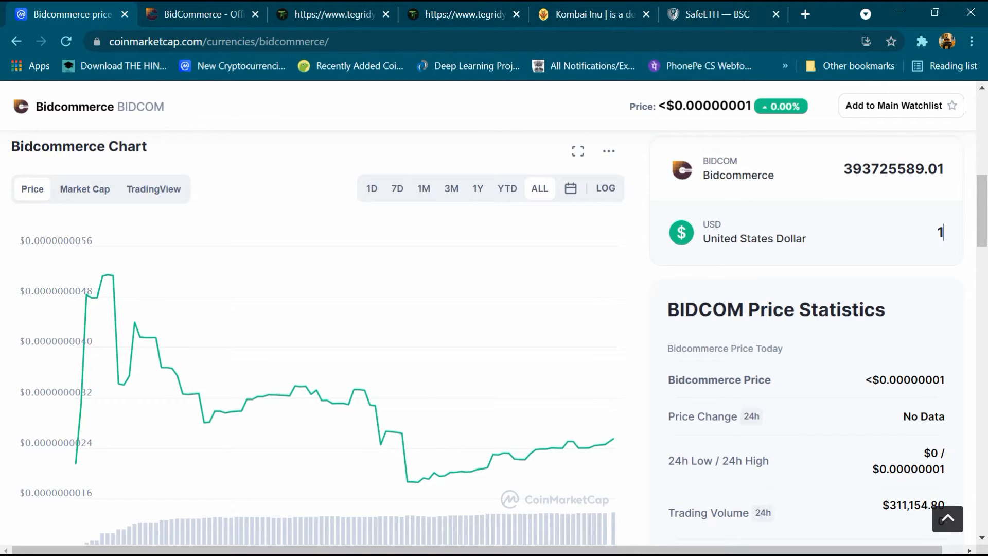
pyautogui.doubleClick(892, 169)
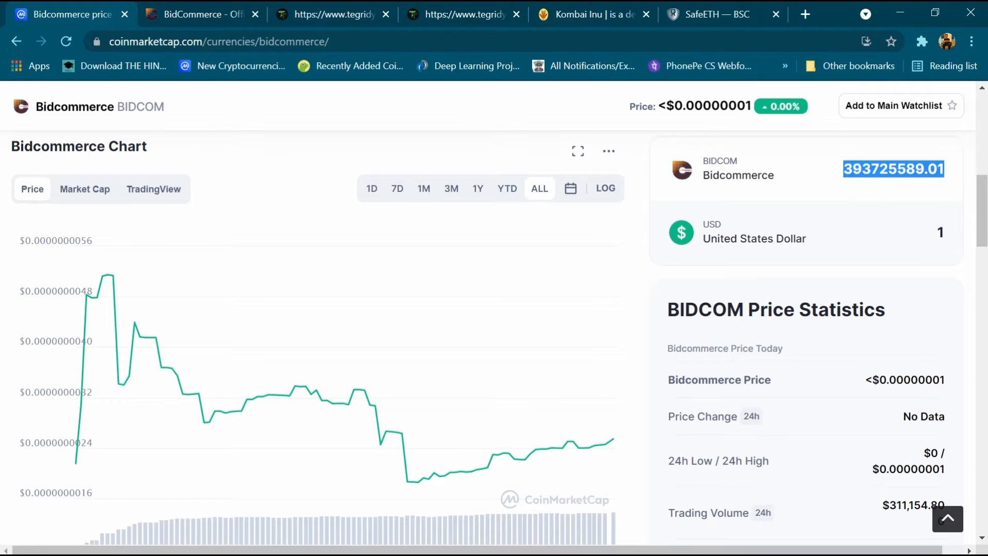
pyautogui.moveTo(435, 280)
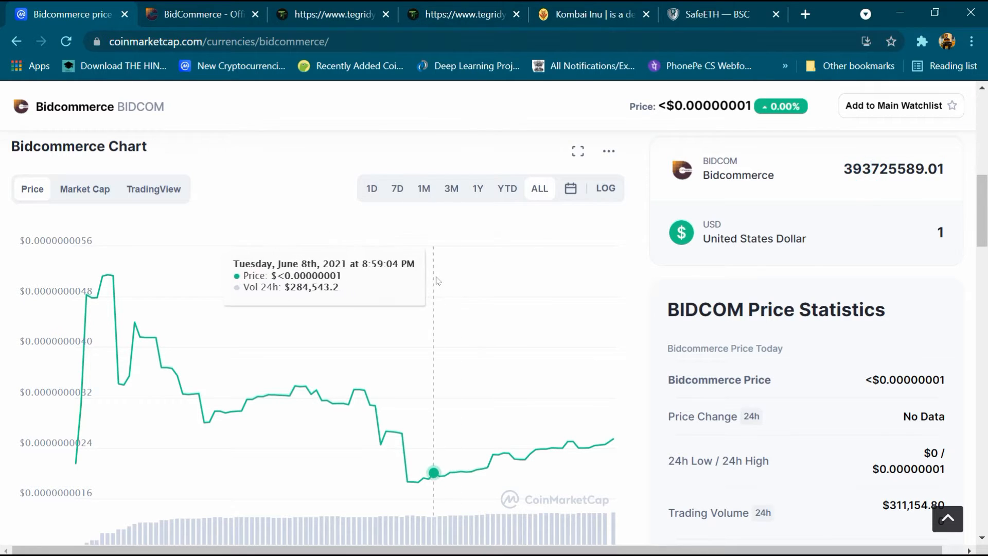
# - Expand Bidcommerce's description, highlight the one-quadrillion max supply, and return to the top
pyautogui.scroll(-3)
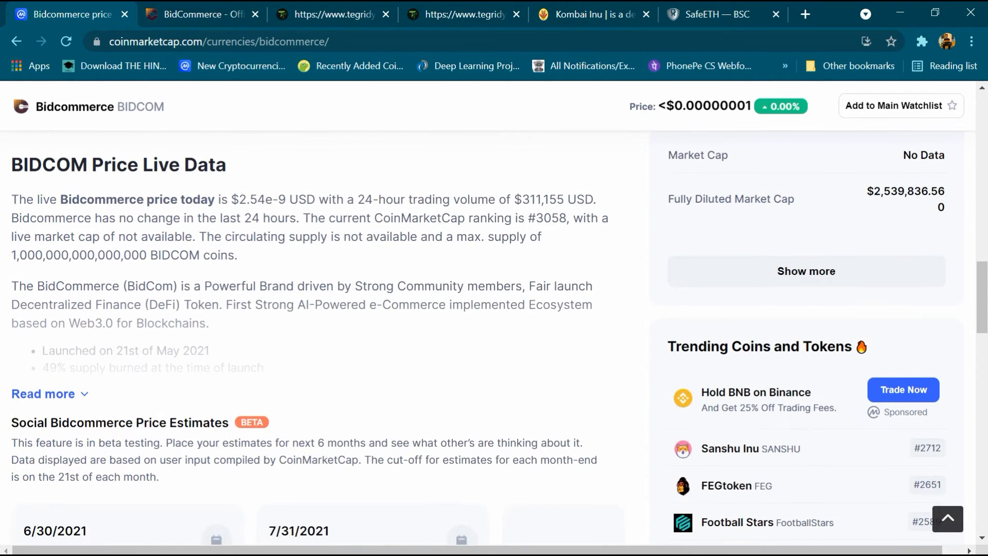
pyautogui.click(43, 394)
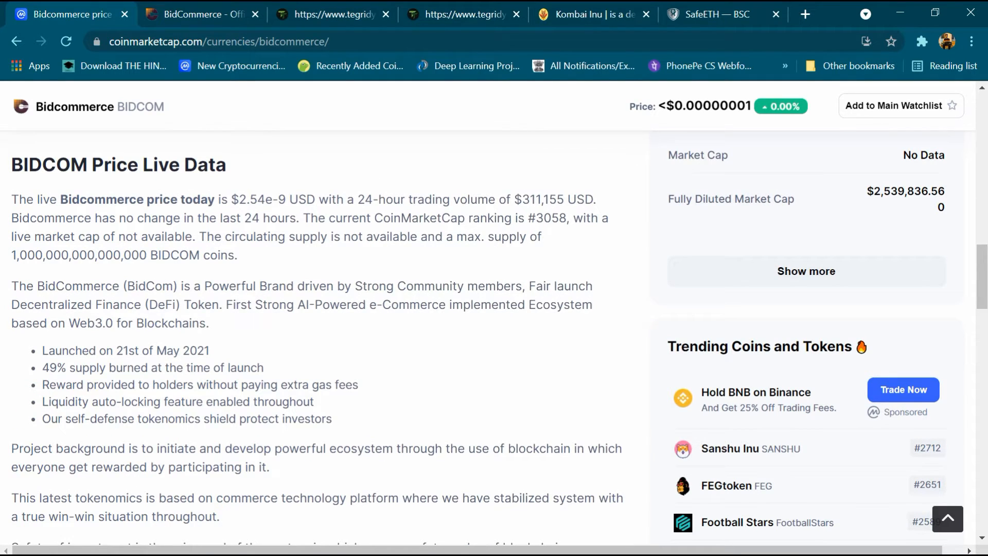
pyautogui.doubleClick(78, 255)
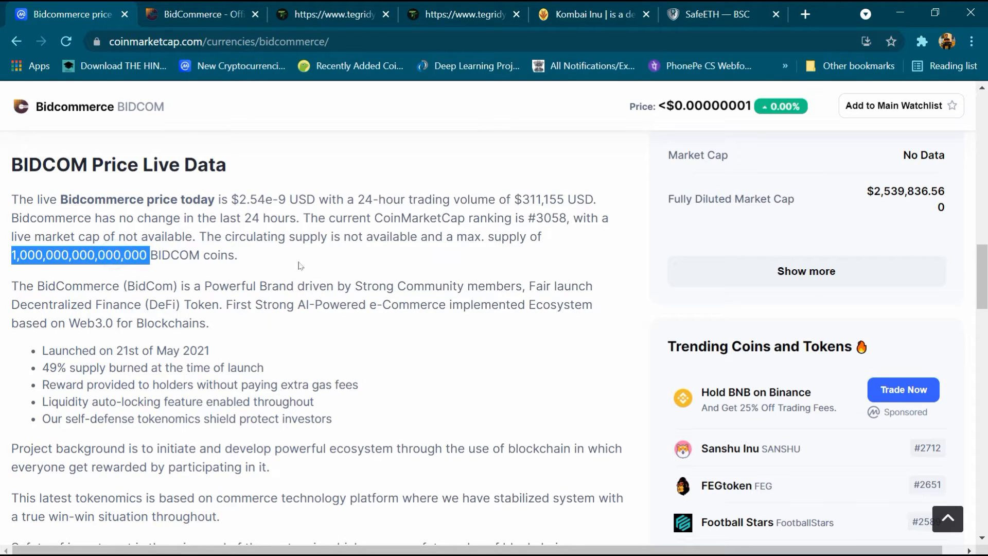
pyautogui.scroll(3)
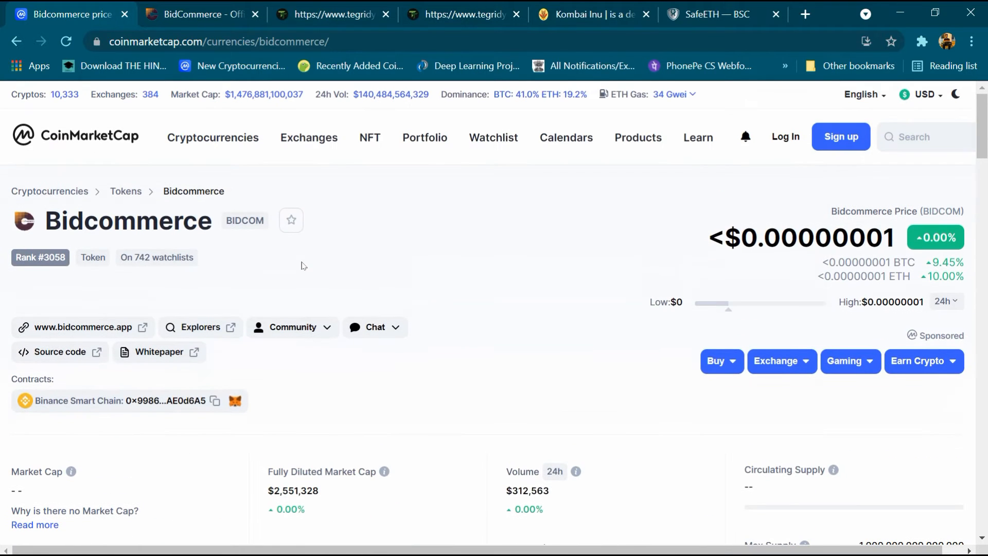
pyautogui.moveTo(82, 328)
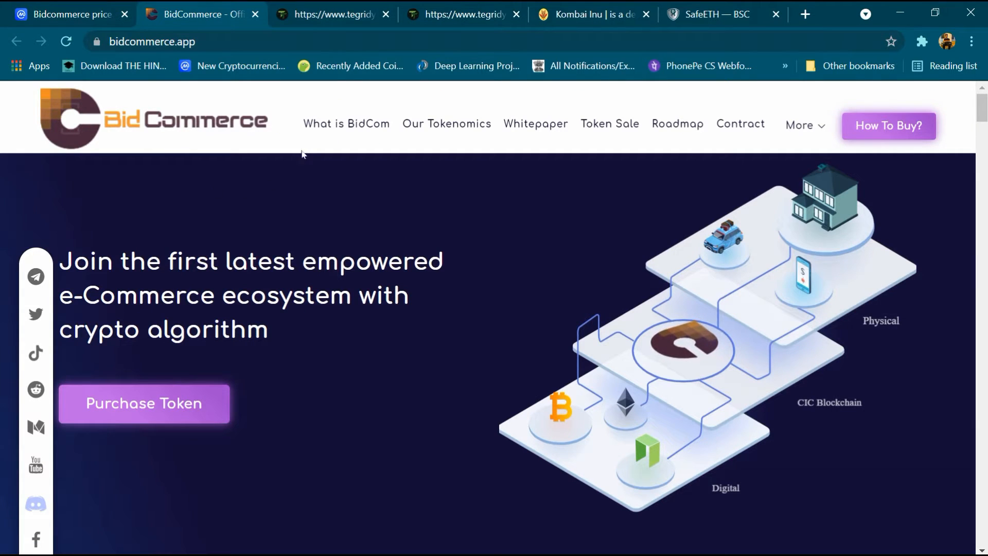
pyautogui.moveTo(440, 129)
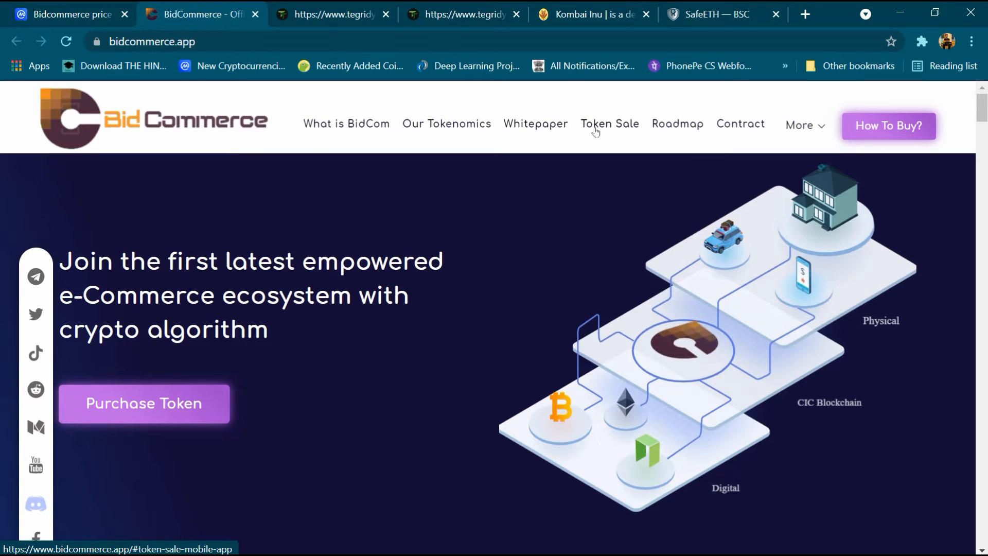
pyautogui.moveTo(741, 124)
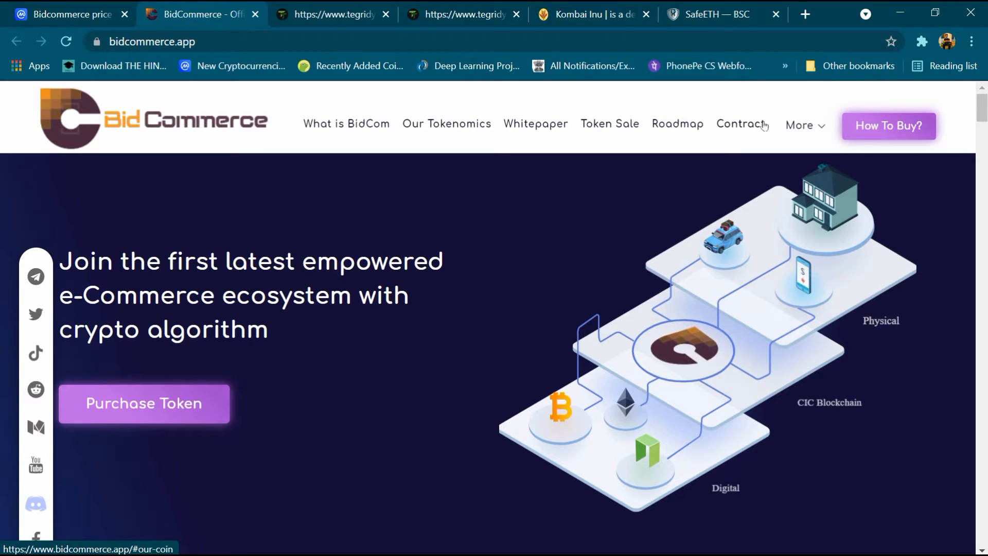
pyautogui.moveTo(321, 171)
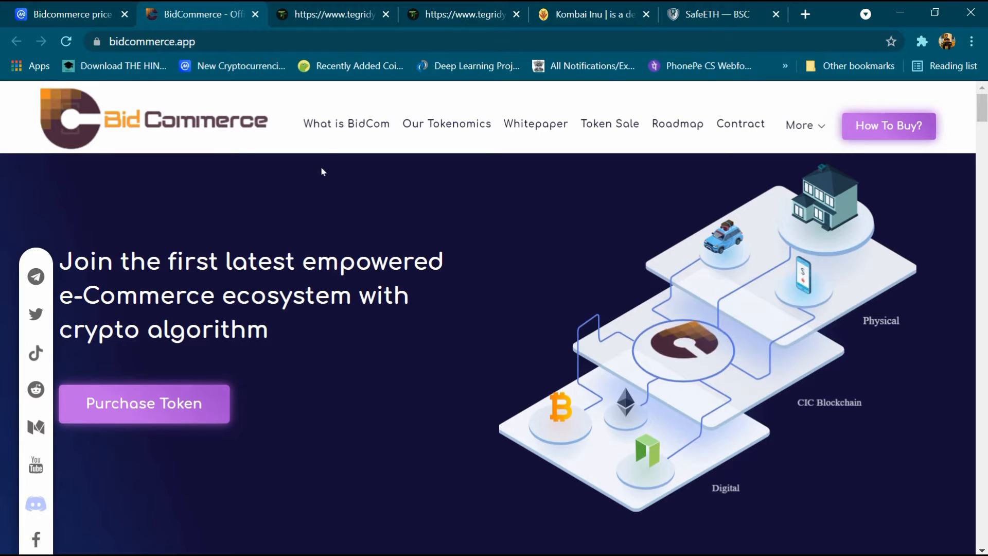
pyautogui.moveTo(346, 124)
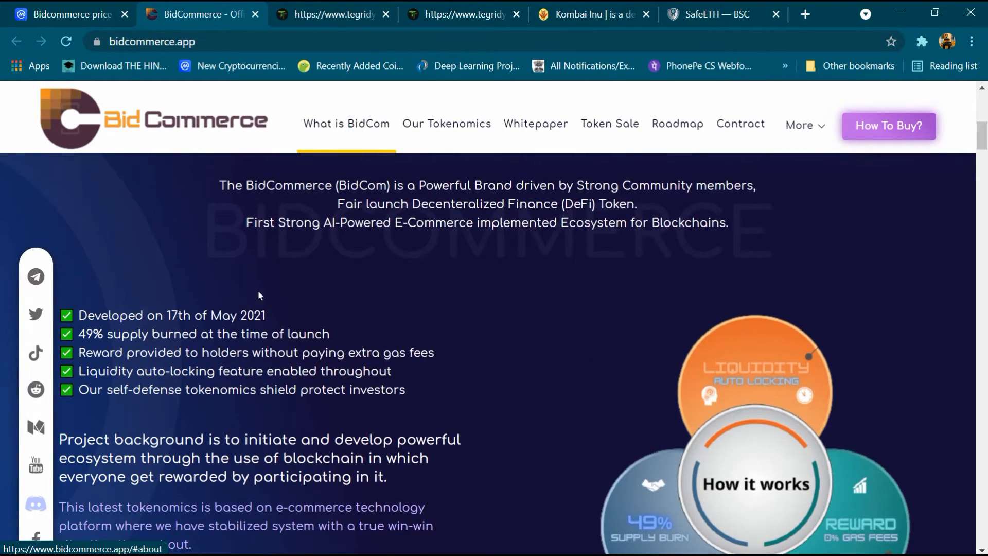
# - Scroll the bidcommerce.app page down to the What is BidCom section
pyautogui.scroll(-3)
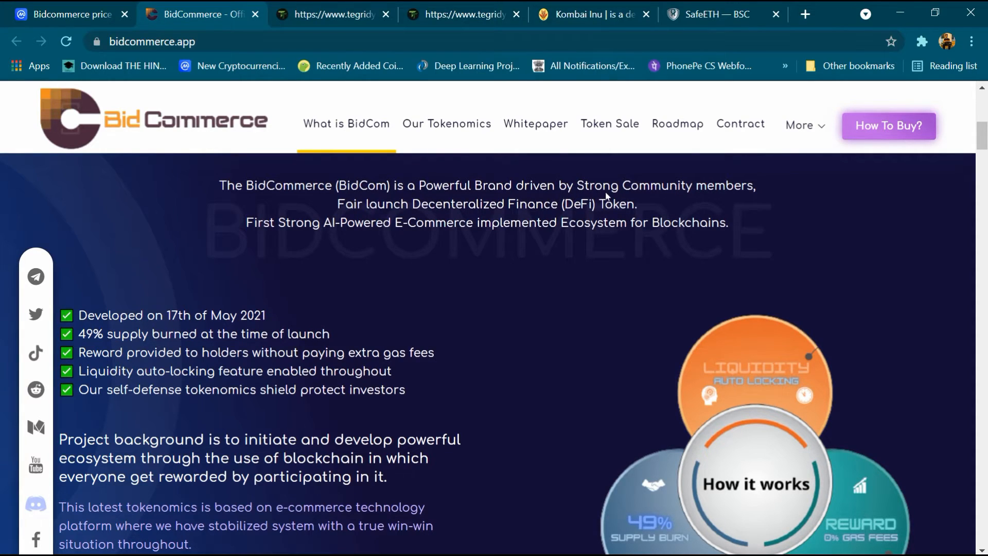
pyautogui.moveTo(608, 197)
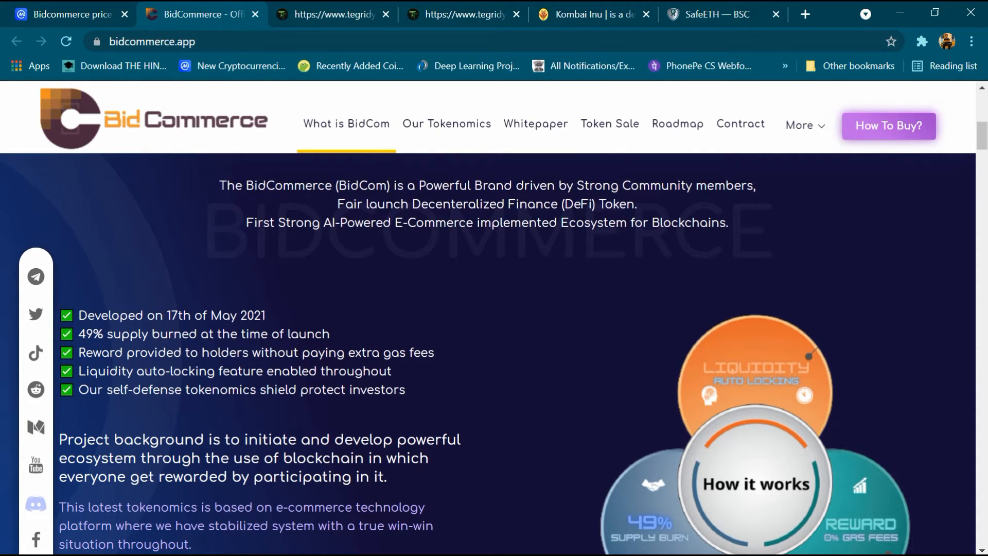
pyautogui.moveTo(157, 412)
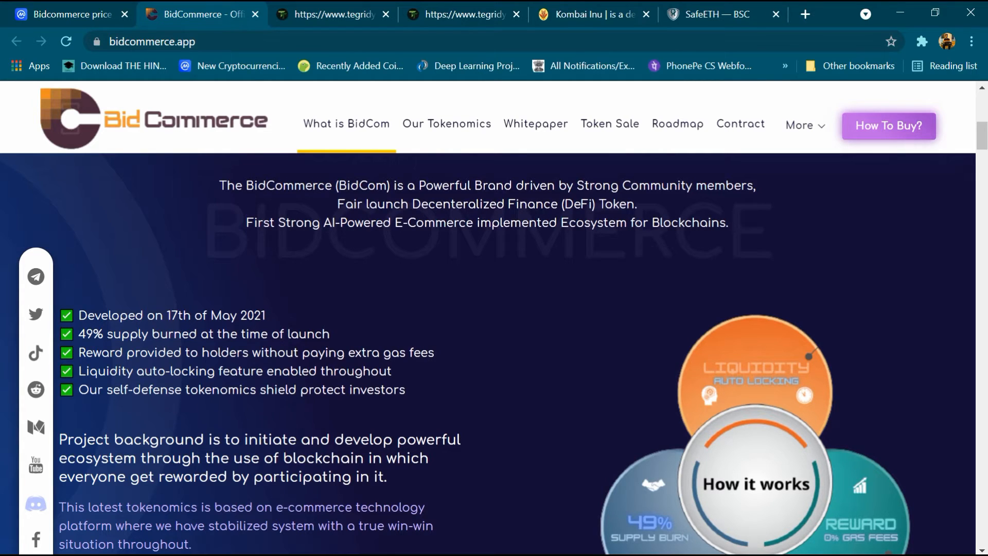
pyautogui.moveTo(356, 405)
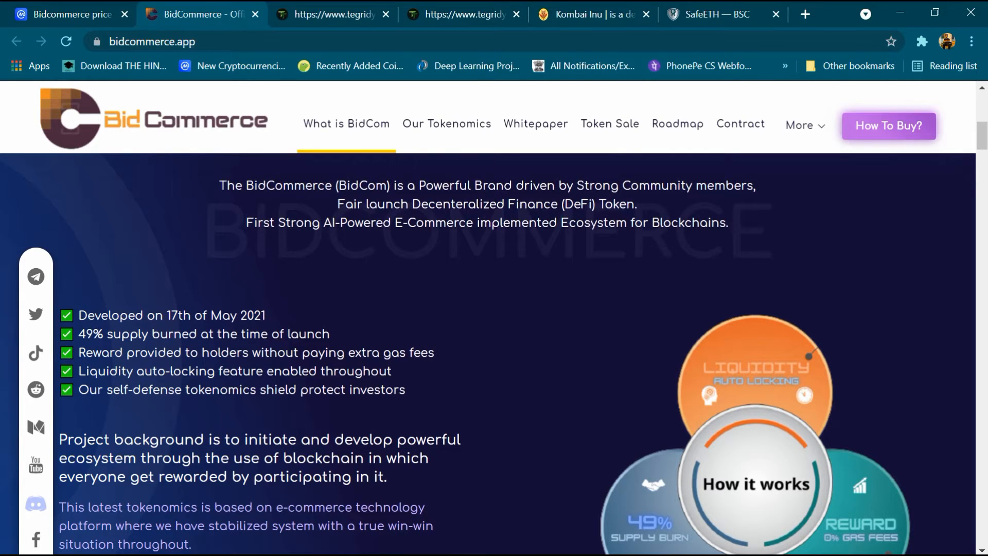
pyautogui.moveTo(142, 489)
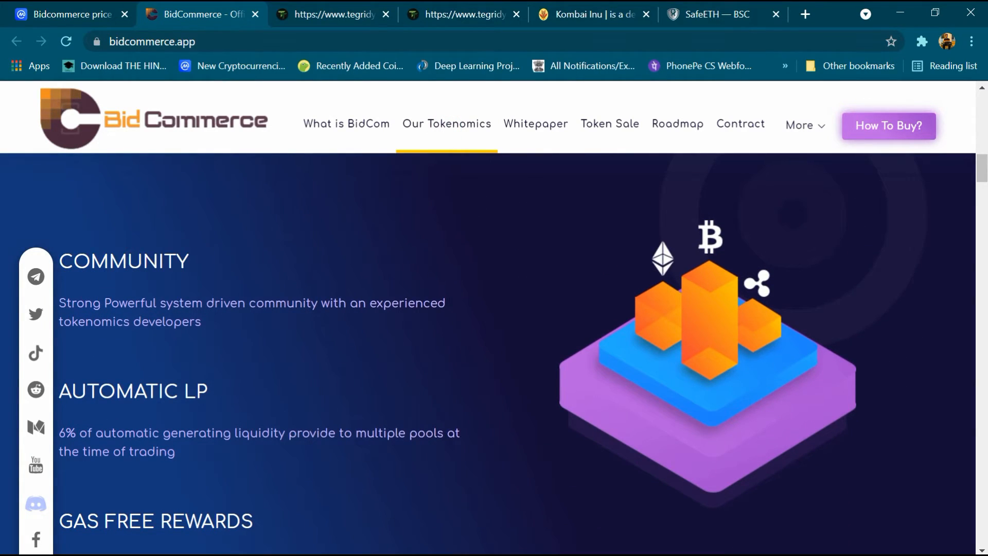
pyautogui.moveTo(81, 340)
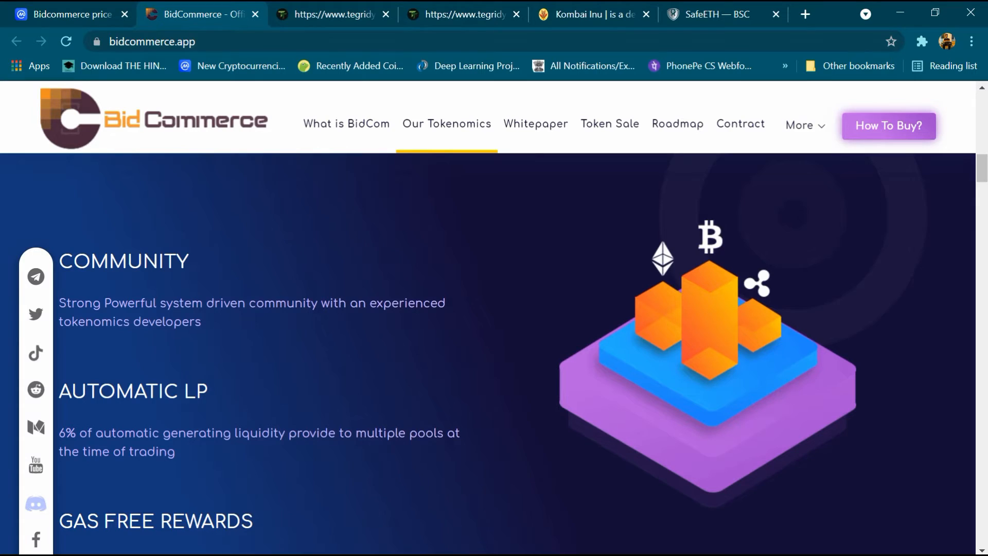
pyautogui.moveTo(343, 443)
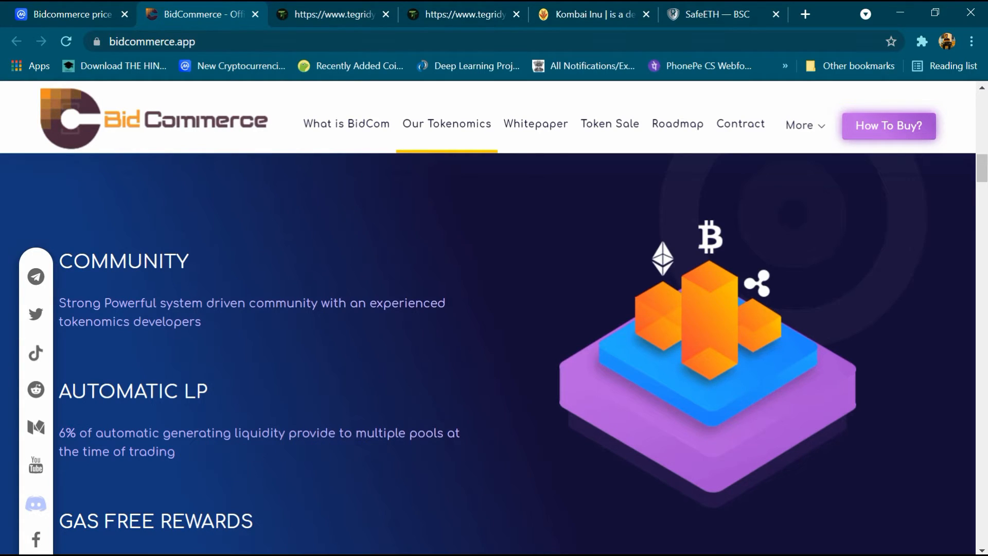
# - Scroll past Community, Automatic LP and Gas Free Rewards to Tokenomics Detail
pyautogui.scroll(-3)
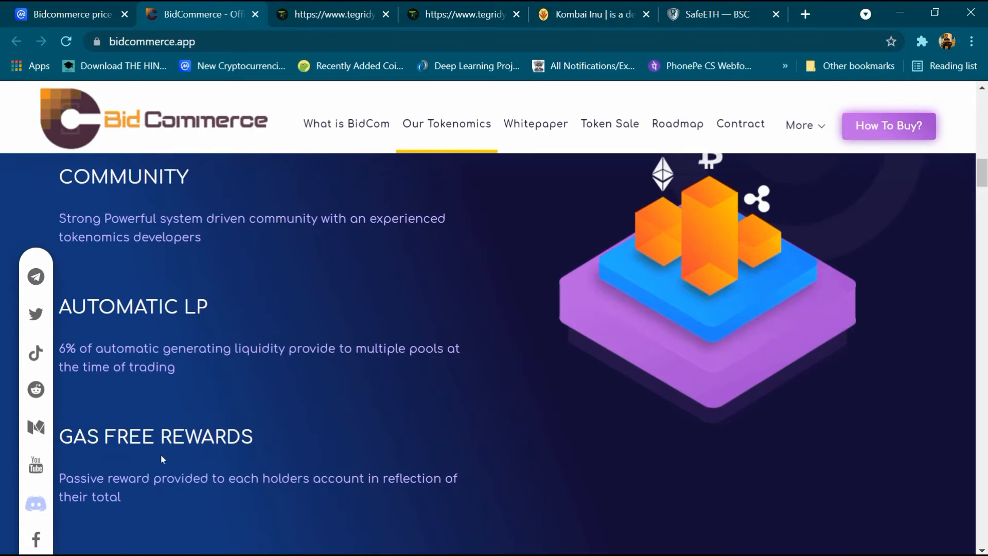
pyautogui.scroll(-3)
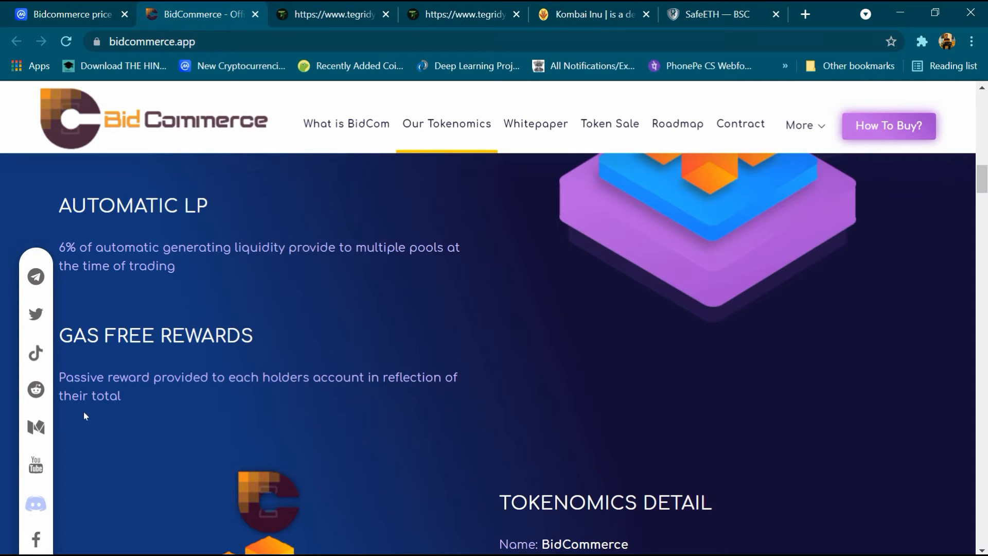
pyautogui.moveTo(156, 418)
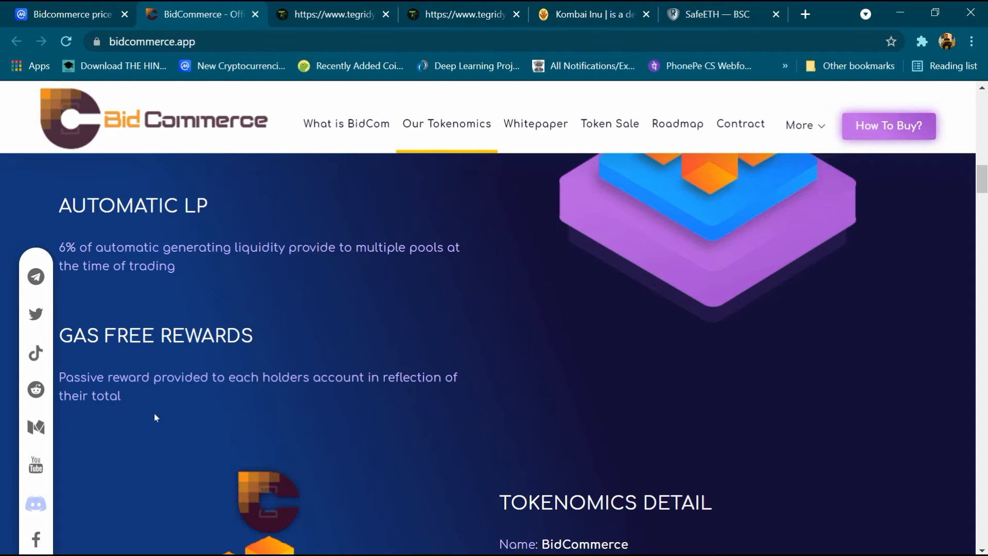
pyautogui.scroll(-3)
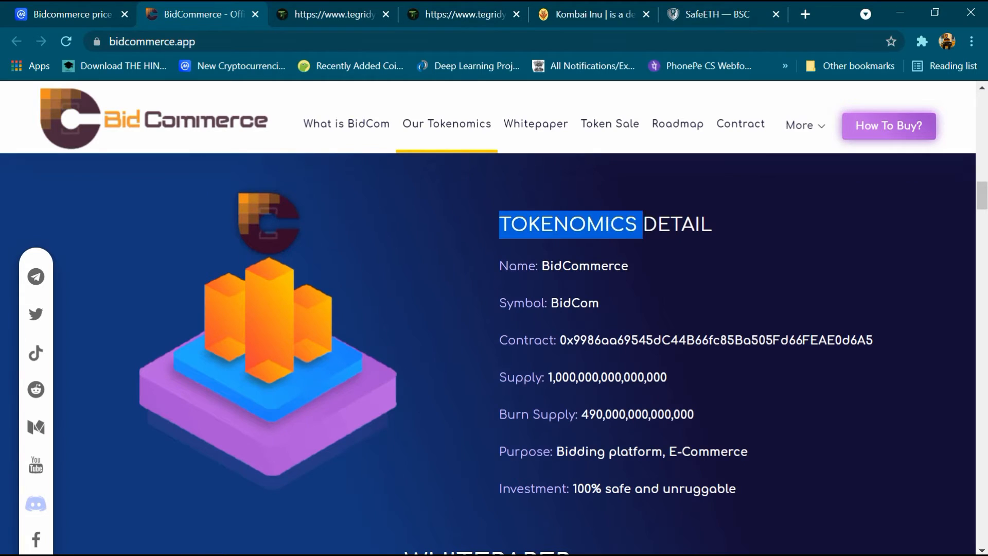
# - Deselect the heading text and scroll down to the Whitepaper heading
pyautogui.click(580, 283)
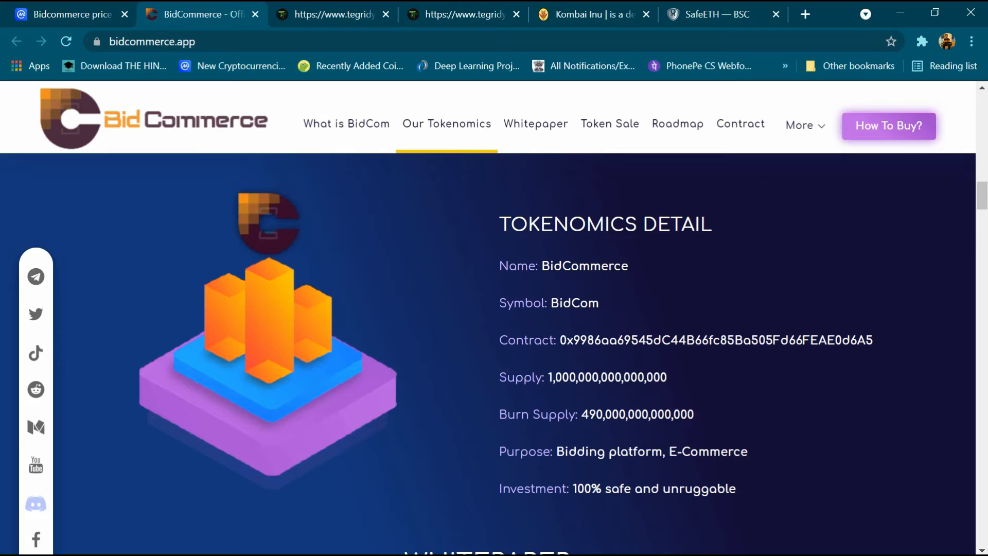
pyautogui.scroll(-3)
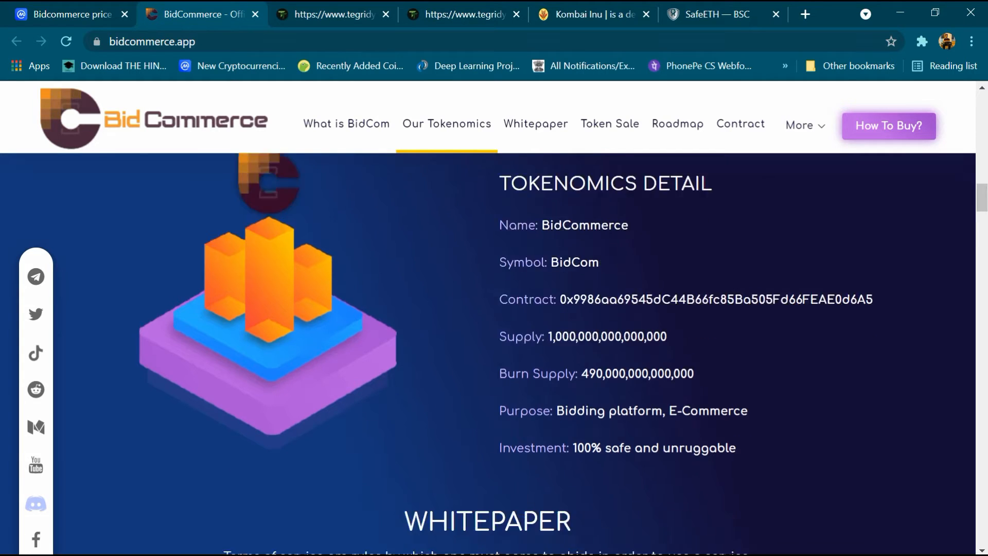
pyautogui.scroll(-3)
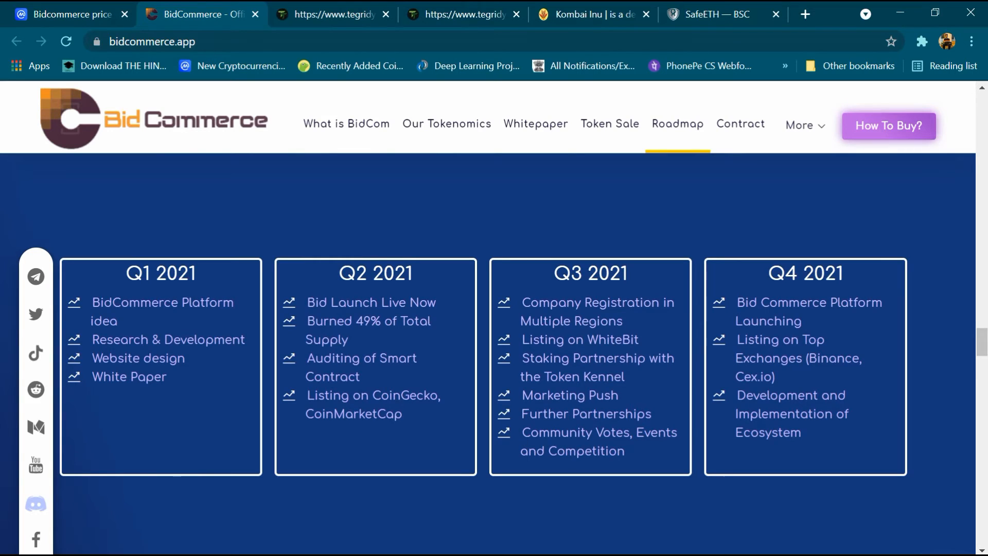
pyautogui.moveTo(604, 463)
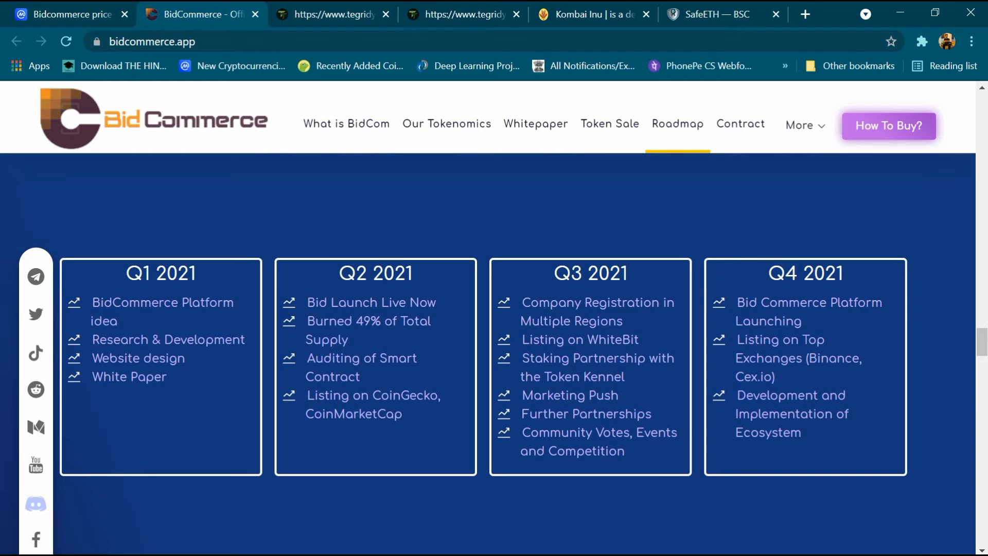
pyautogui.moveTo(851, 417)
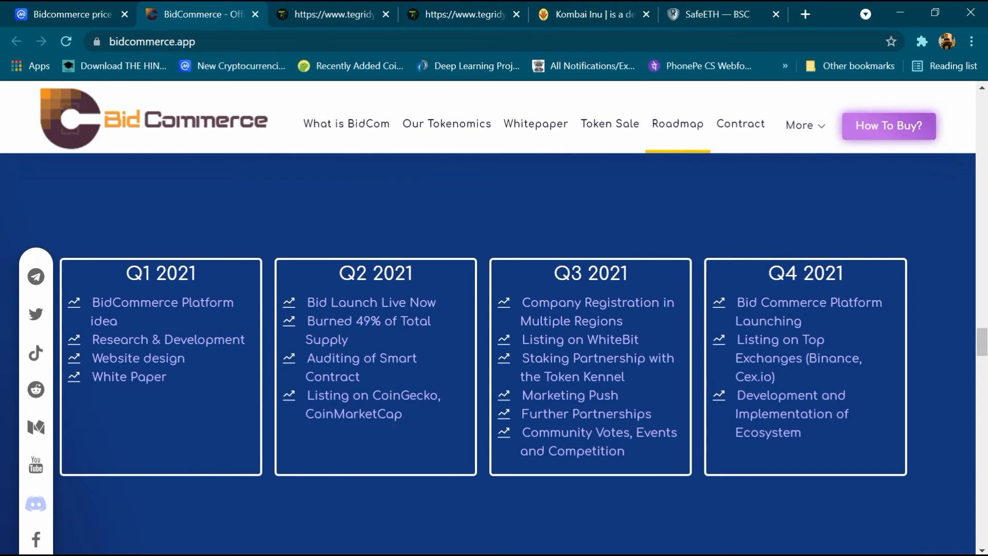
# - Scroll through the 2021 roadmap quarters to the Our Contract Address section
pyautogui.scroll(-3)
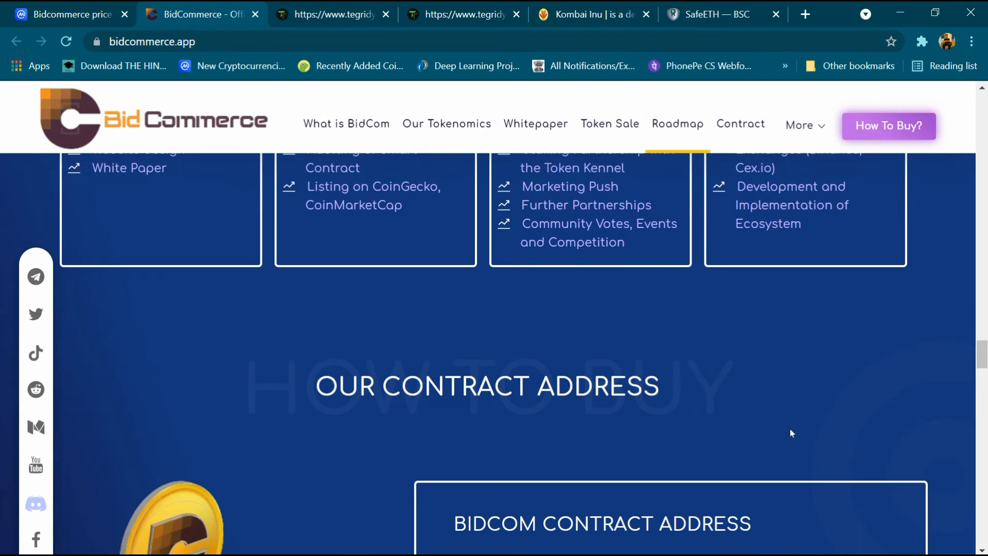
pyautogui.scroll(-3)
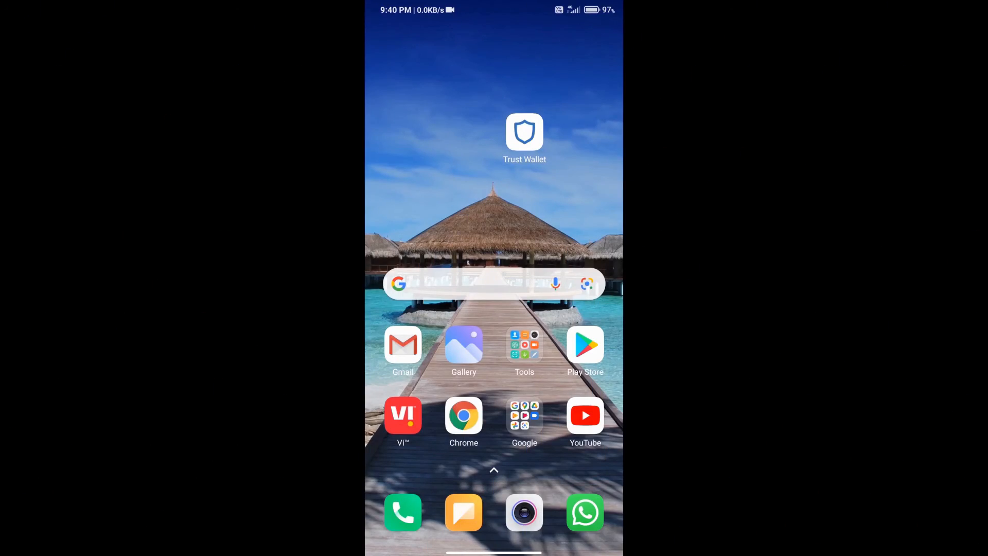
# - Launch Trust Wallet from the phone home screen to Multi-Coin Wallet 1
pyautogui.click(525, 132)
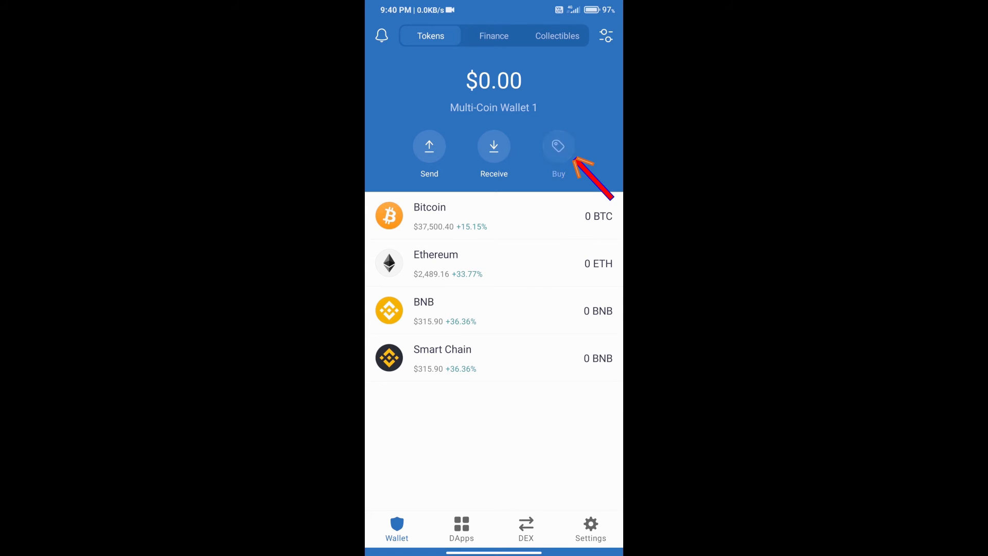
pyautogui.click(558, 146)
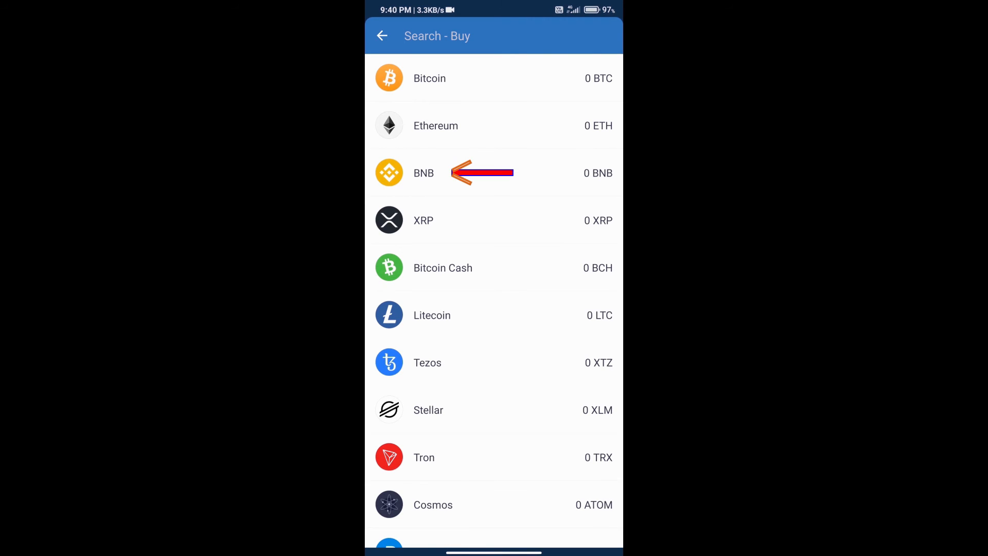
pyautogui.click(424, 172)
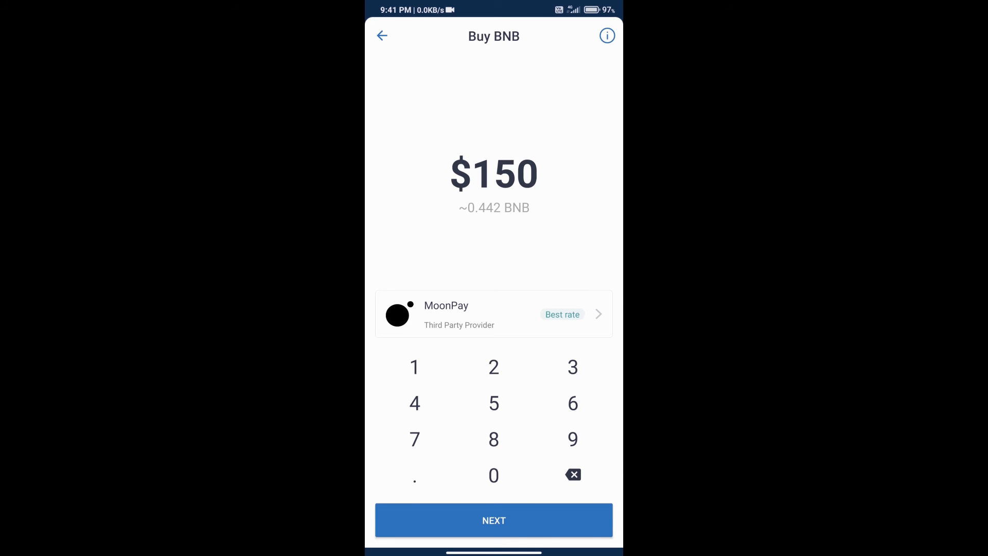
pyautogui.click(382, 35)
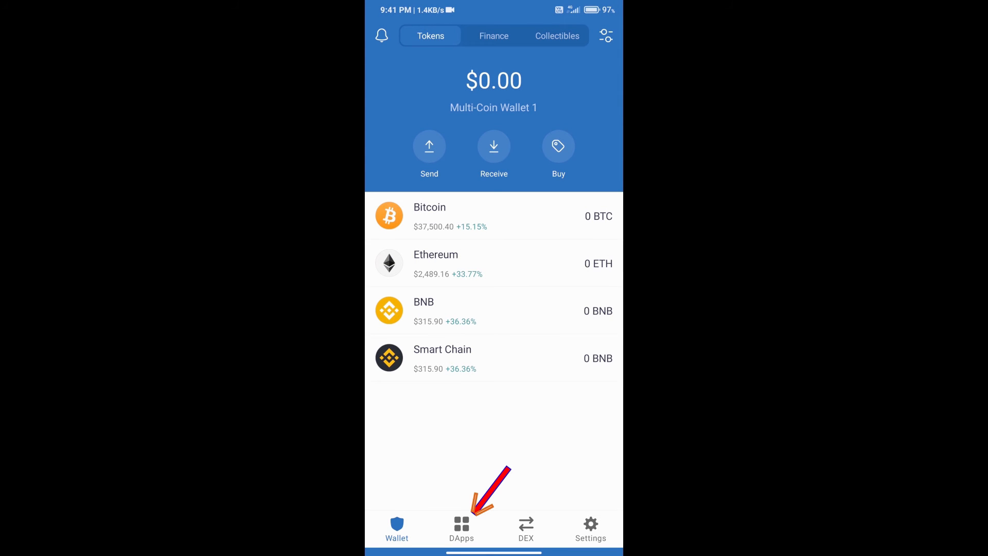
# - Open PancakeSwap from DApps and connect TrustWallet, showing address 0xF7…87EA
pyautogui.click(461, 528)
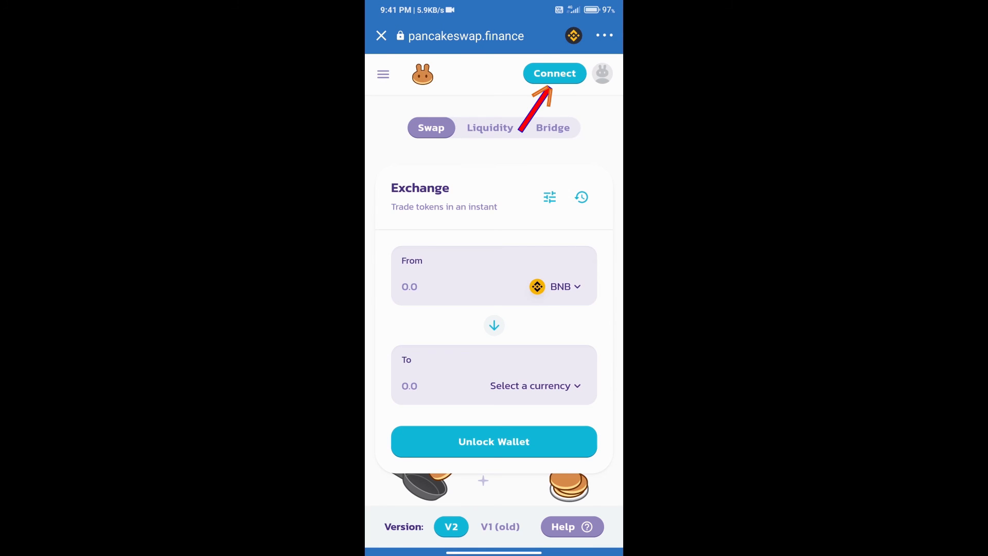
pyautogui.click(553, 73)
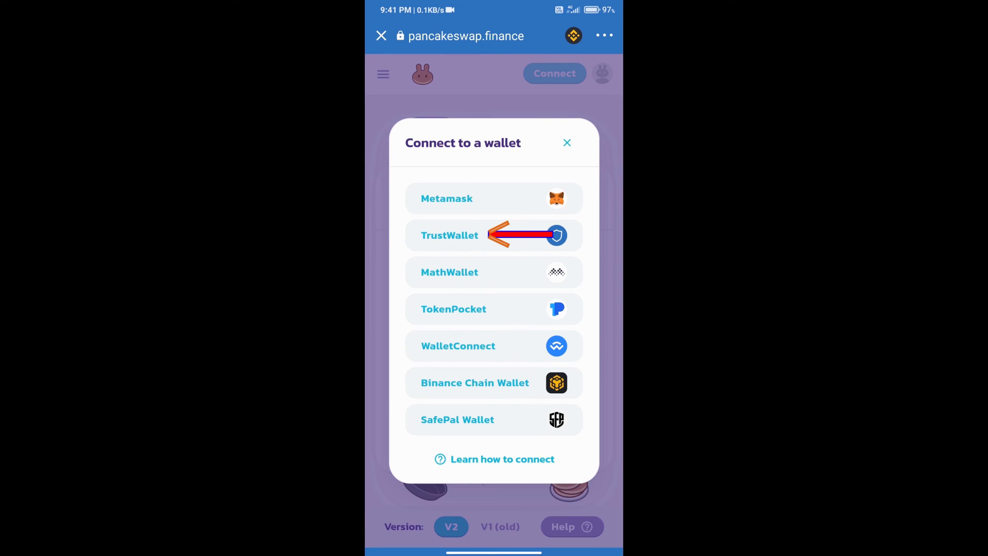
pyautogui.click(494, 235)
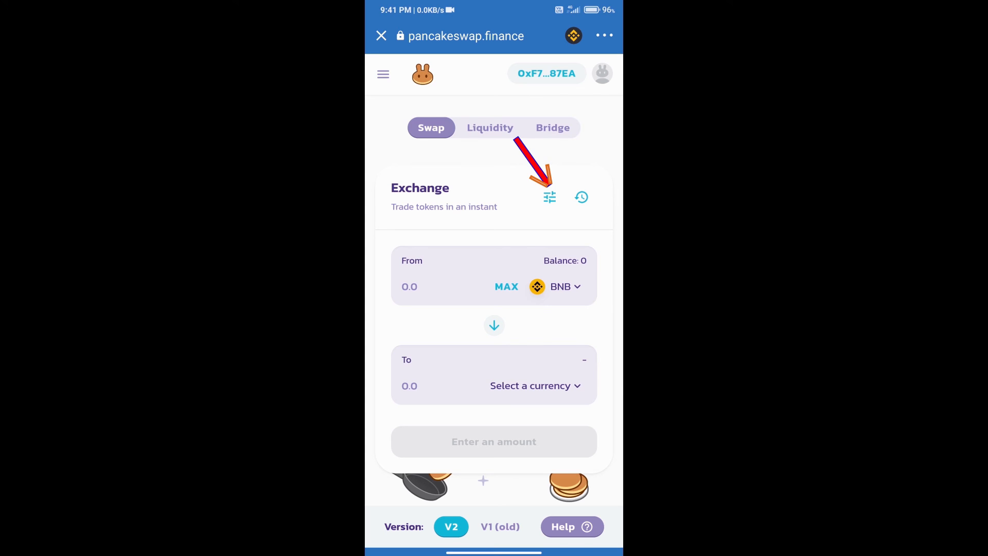
# - Check the 0.8% slippage setting, then choose ADA as the token to receive
pyautogui.click(549, 197)
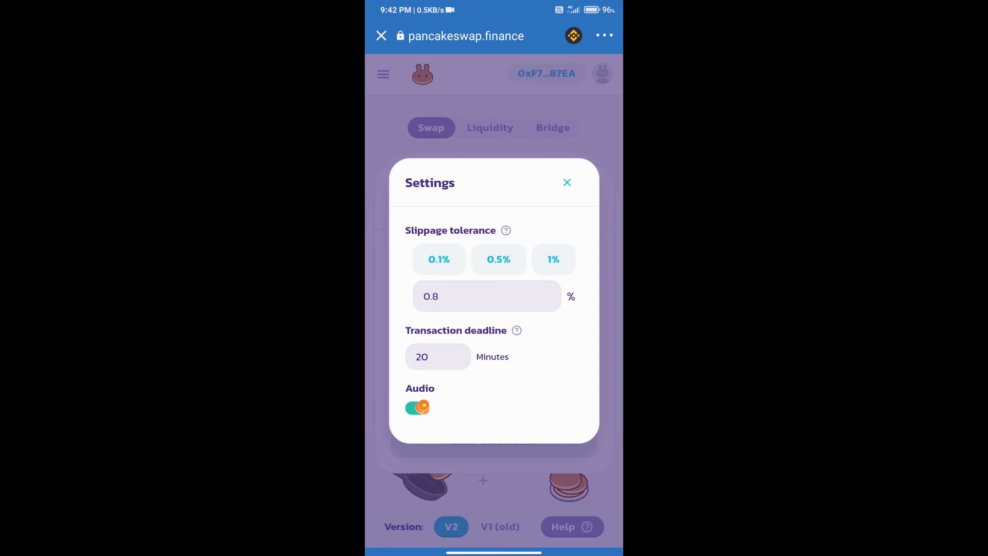
pyautogui.click(567, 182)
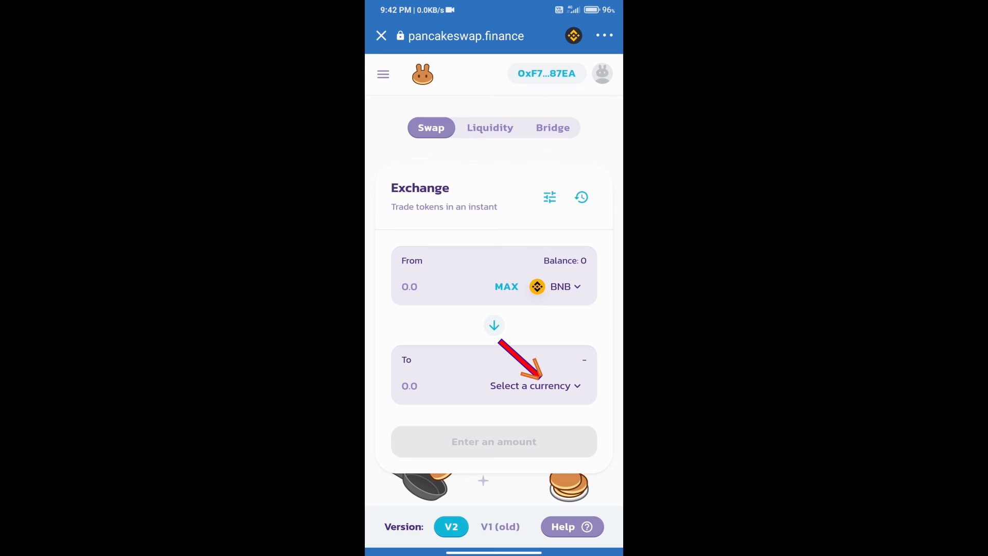
pyautogui.click(531, 385)
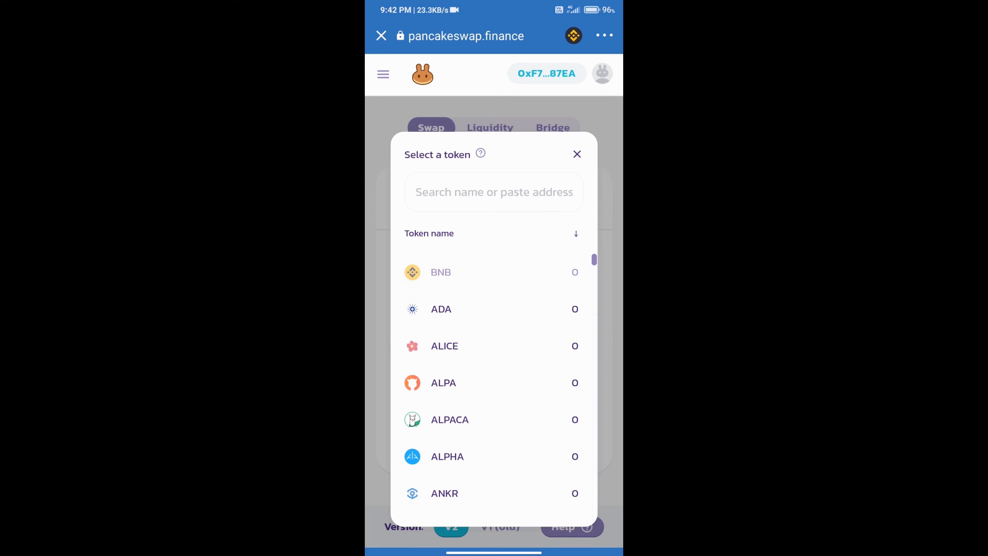
pyautogui.click(493, 192)
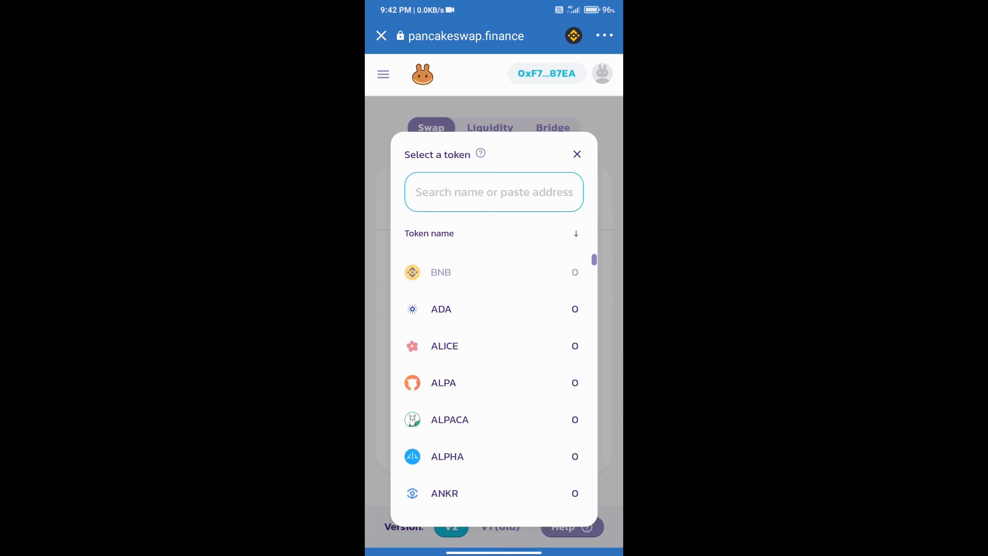
pyautogui.click(441, 308)
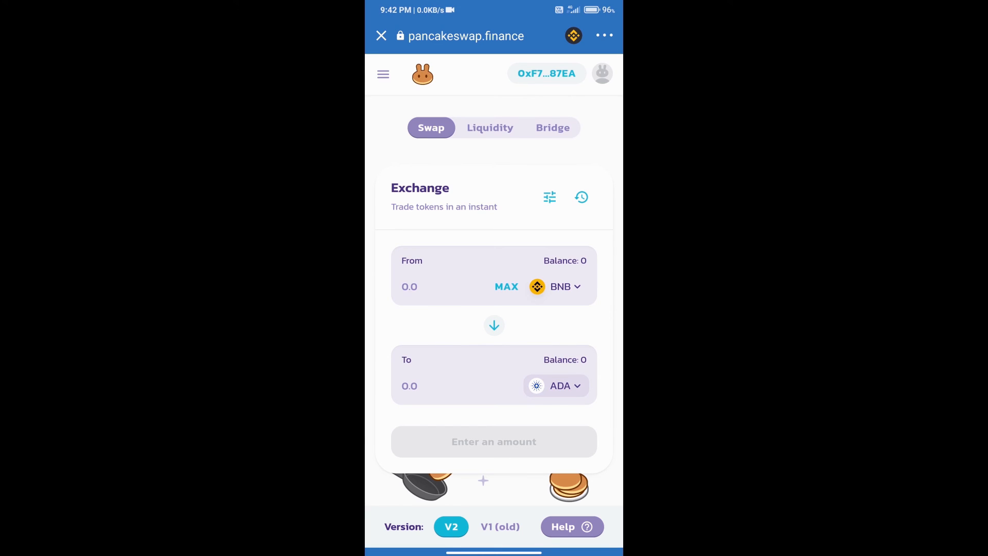
# - Set up a BNB swap for 1000 ORANGE and accept the updated price (~0.0000000090533 BNB)
pyautogui.click(441, 386)
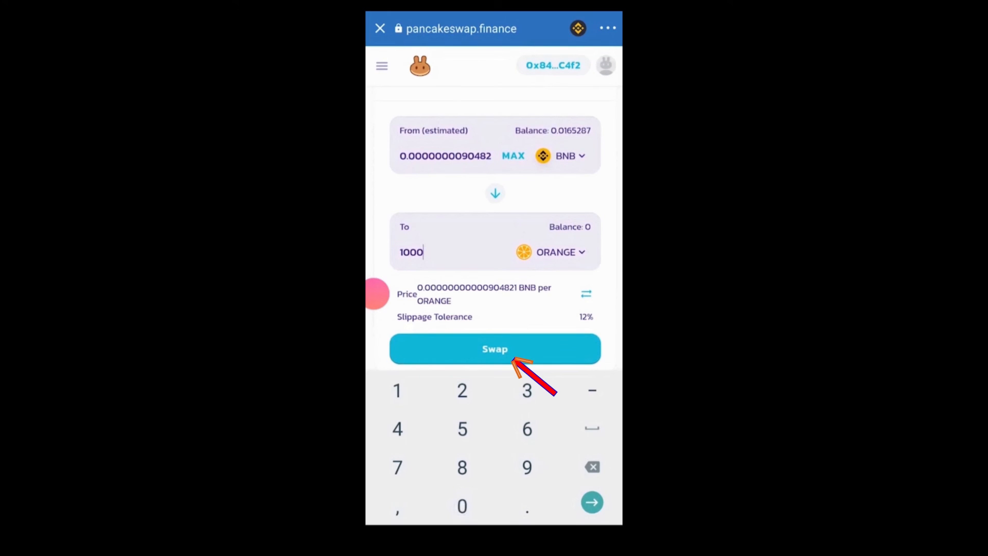
pyautogui.click(494, 348)
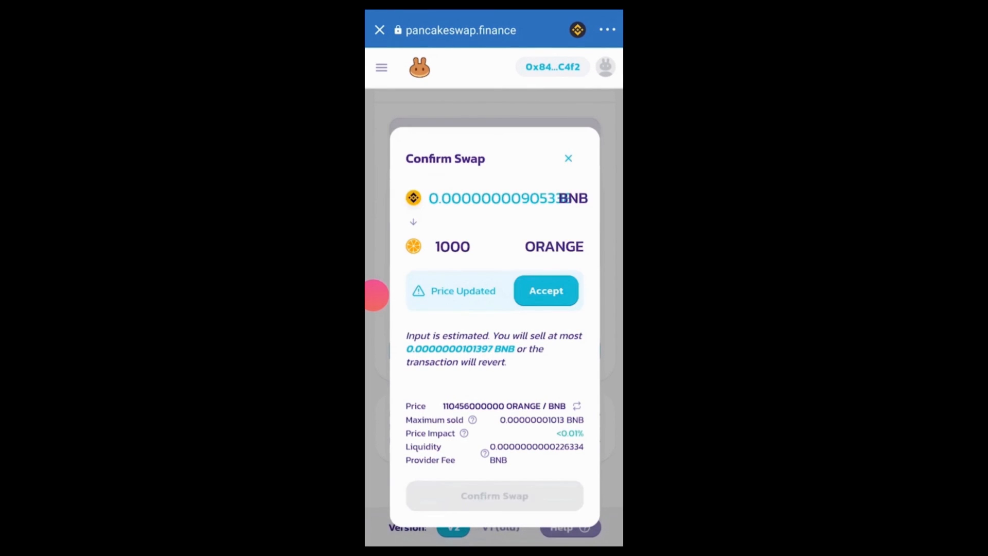
pyautogui.click(545, 290)
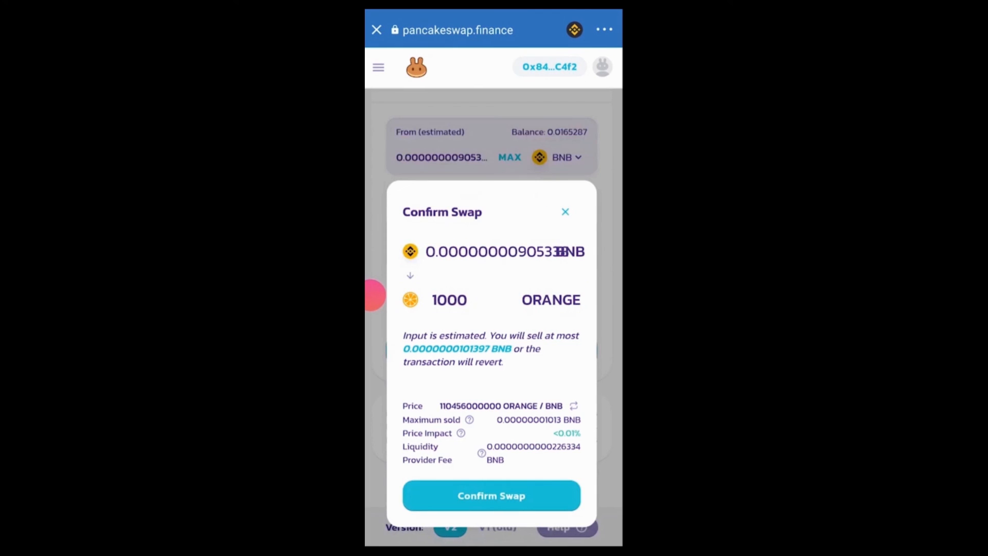